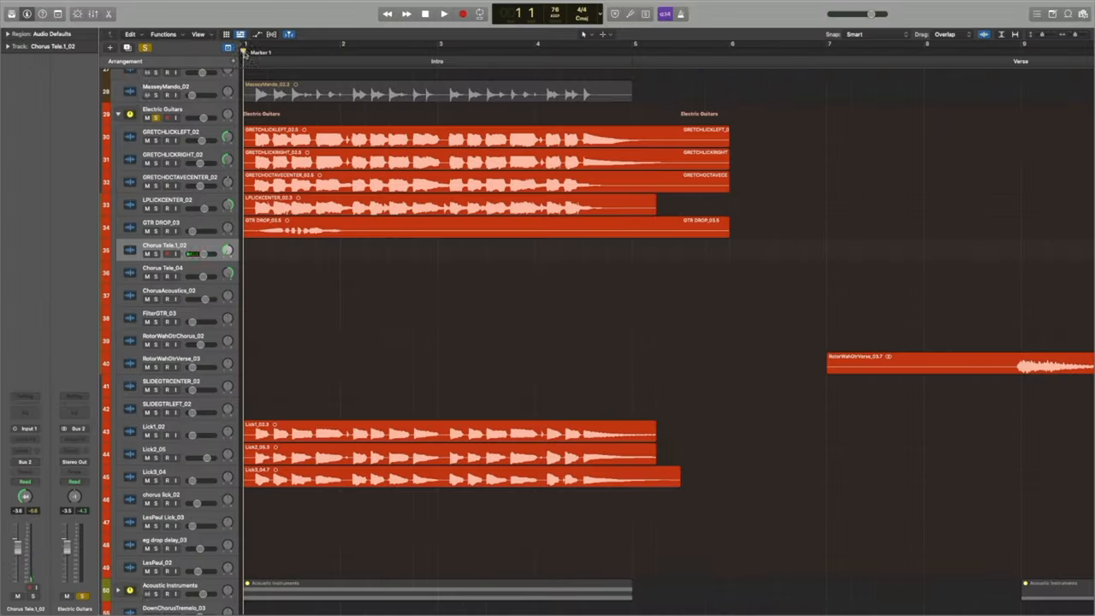
Step: Solo the LesPaul_02 track and bring up its Channel EQ for adjustment
scroll(down, 3)
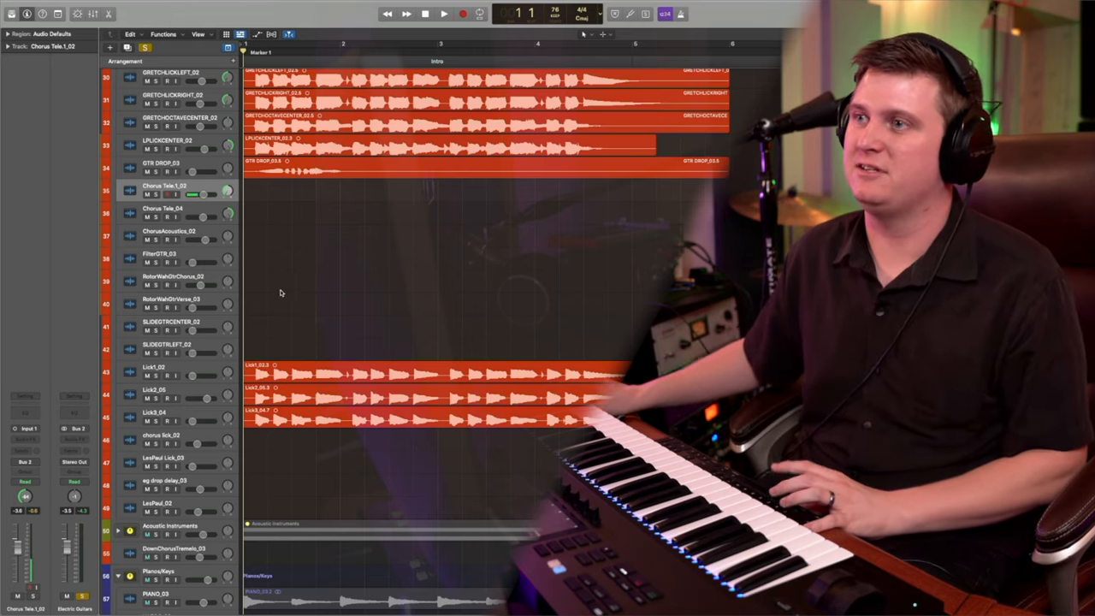
click(443, 14)
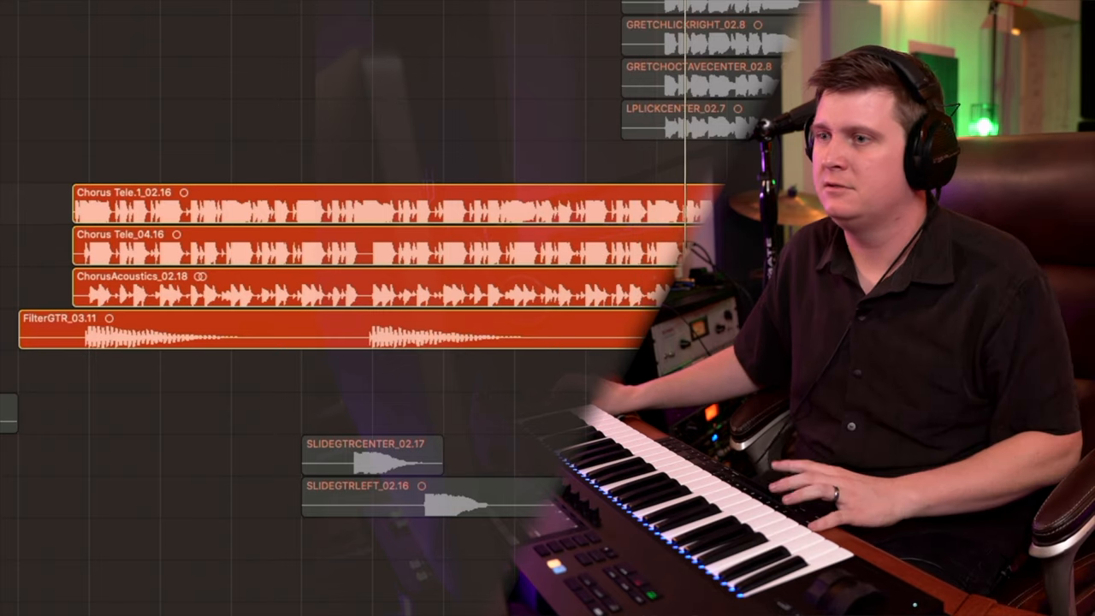
click(60, 316)
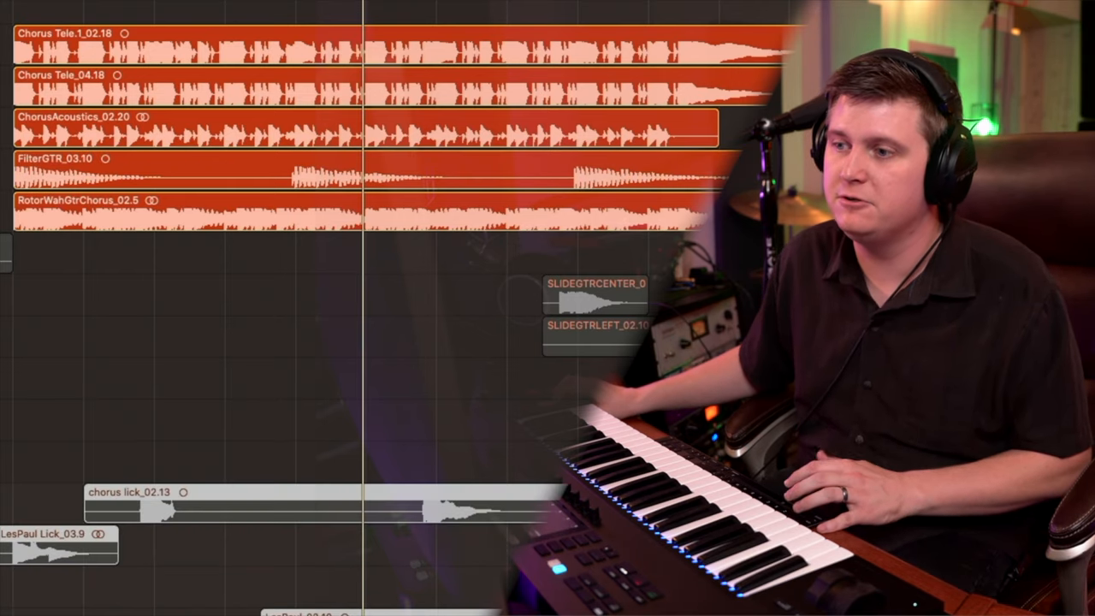
click(59, 547)
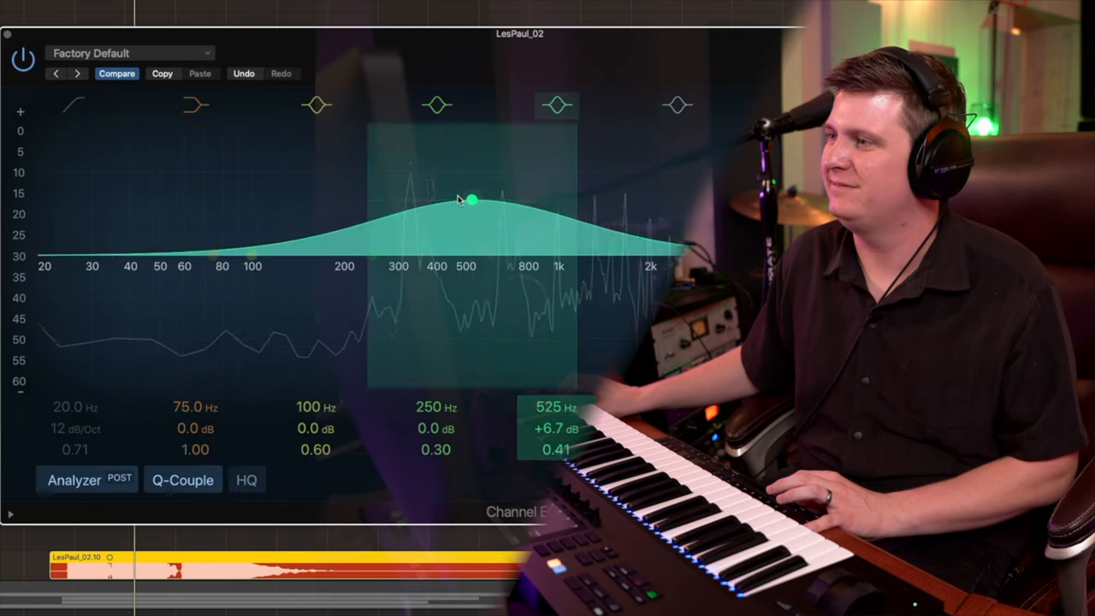
Step: Raise the EQ band to about 15 dB near 412 Hz, then sweep it down to a 3.6 dB cut at 310 Hz
drag(472, 201, 439, 127)
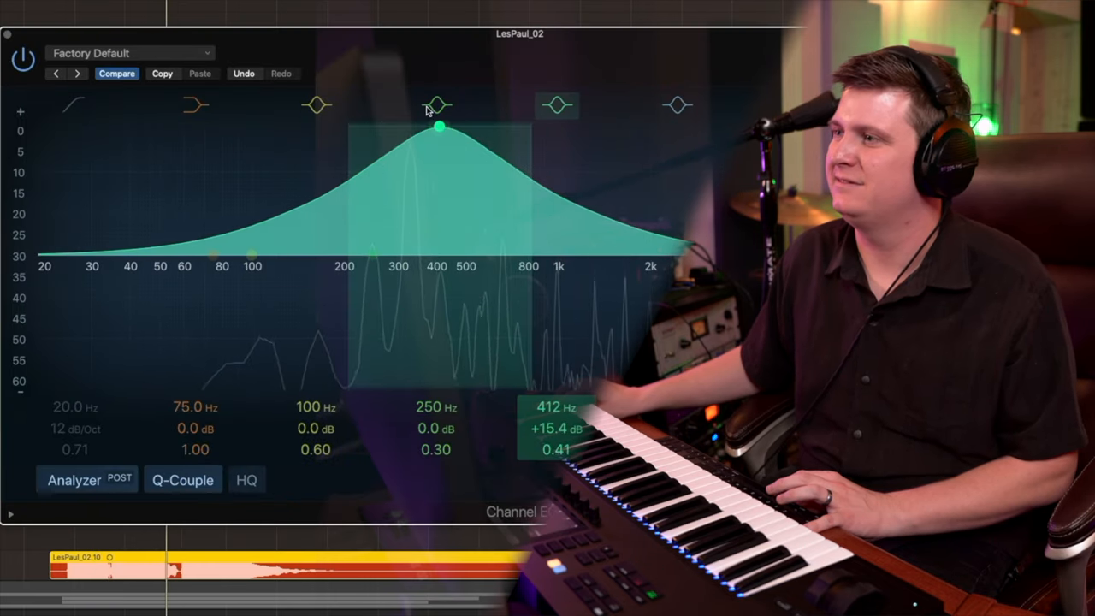
drag(439, 127, 402, 288)
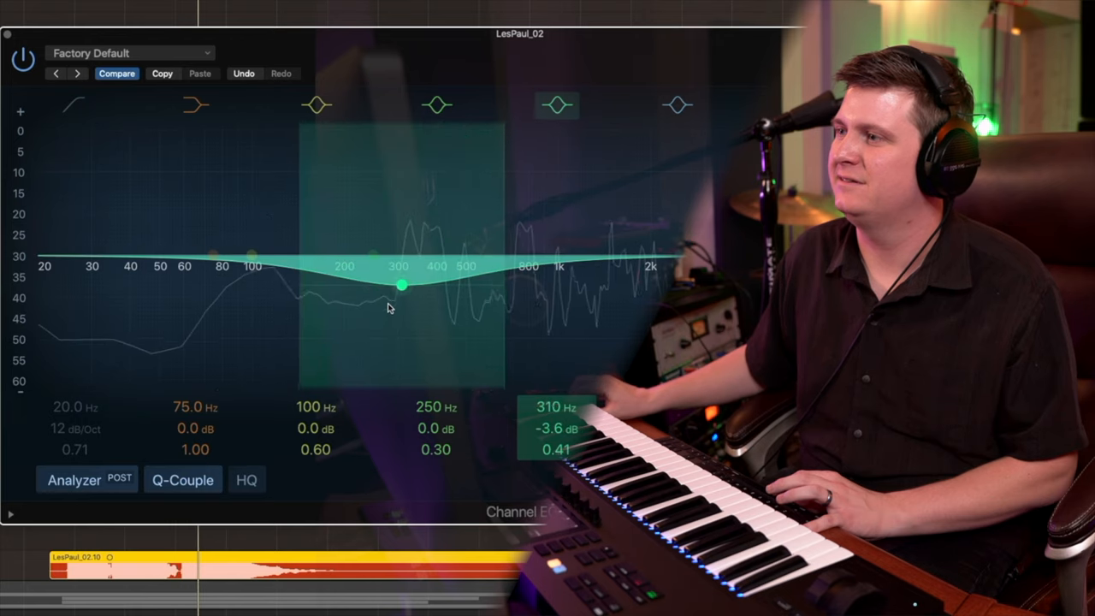